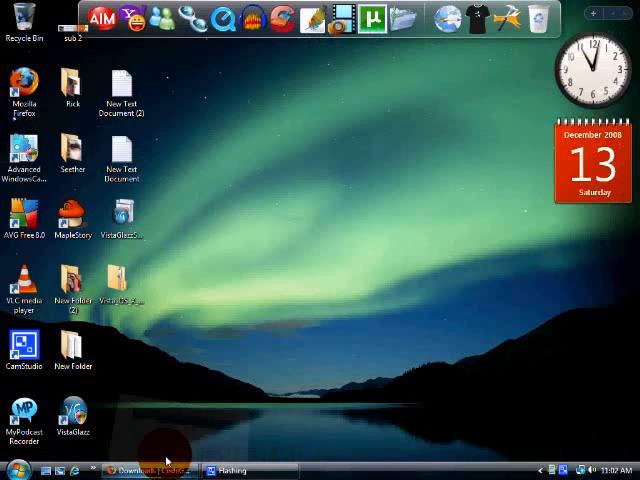
- Install VistaGlazz past the security warning and patch the system DLL files
left_click(121, 218)
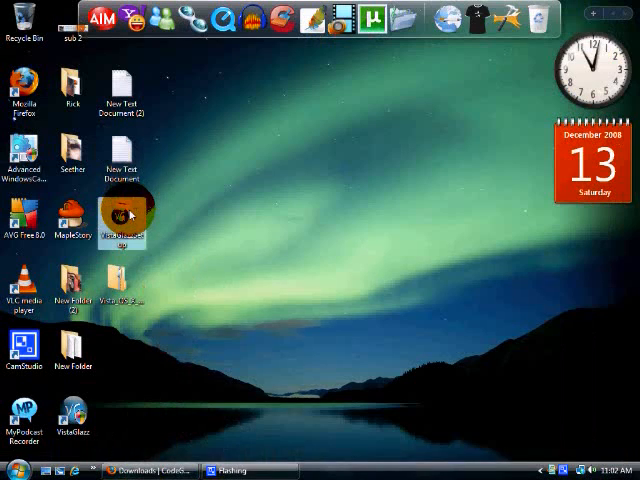
double_click(122, 215)
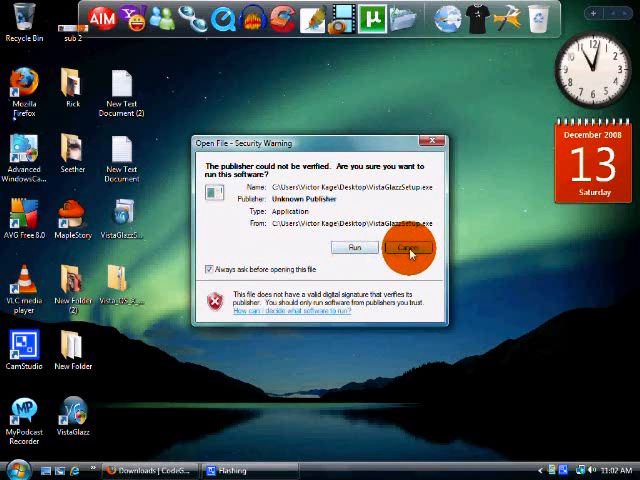
left_click(410, 247)
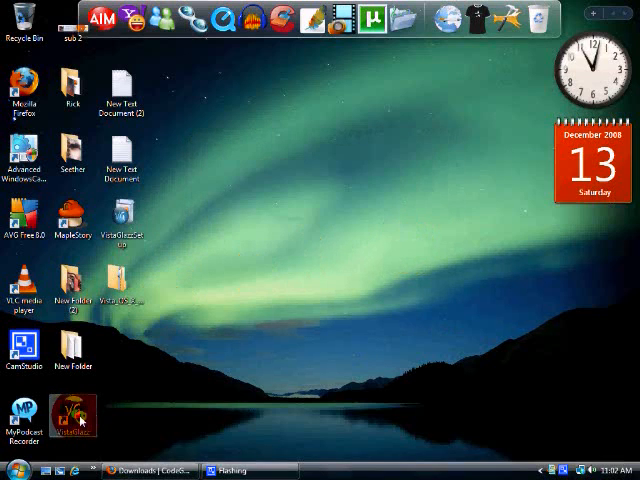
mouse_move(72, 415)
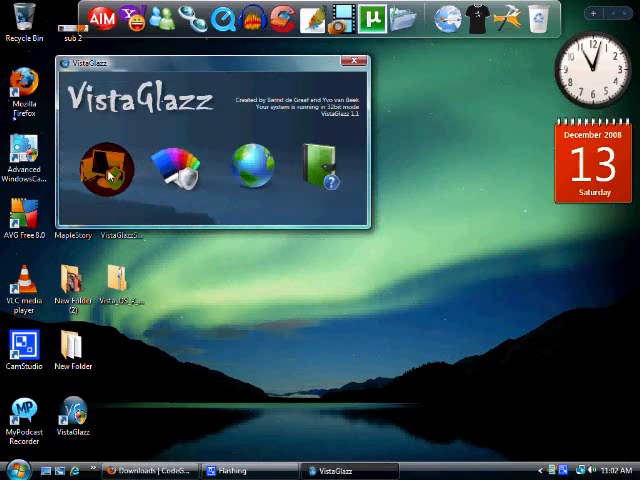
mouse_move(105, 170)
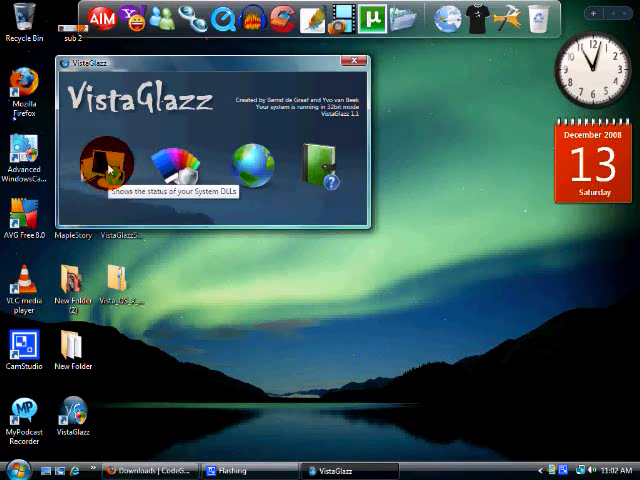
left_click(104, 160)
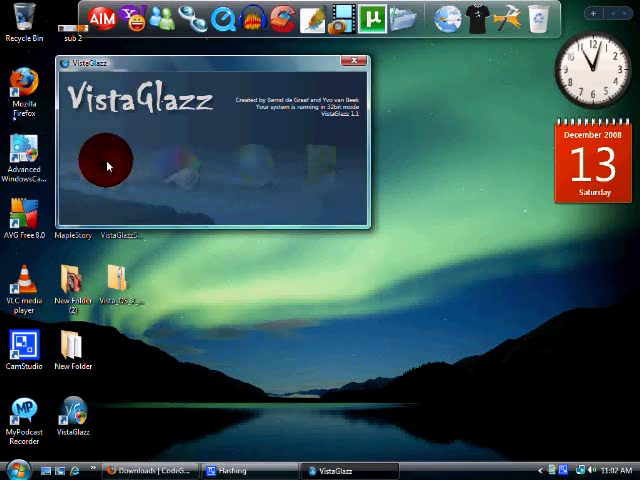
left_click(107, 165)
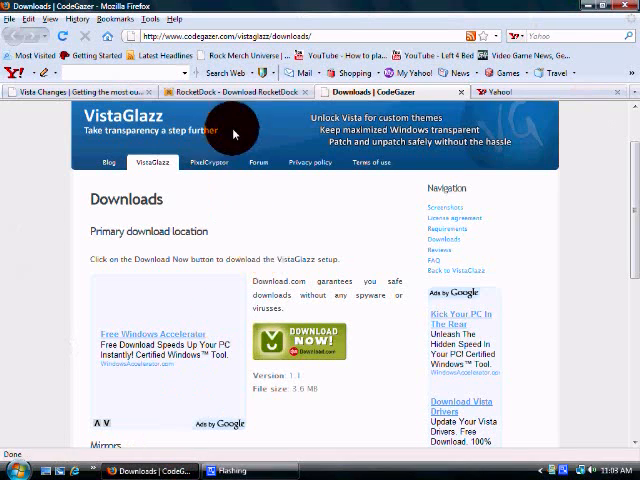
- Download the Vista OS X theme package from the Vista Changes page
left_click(60, 91)
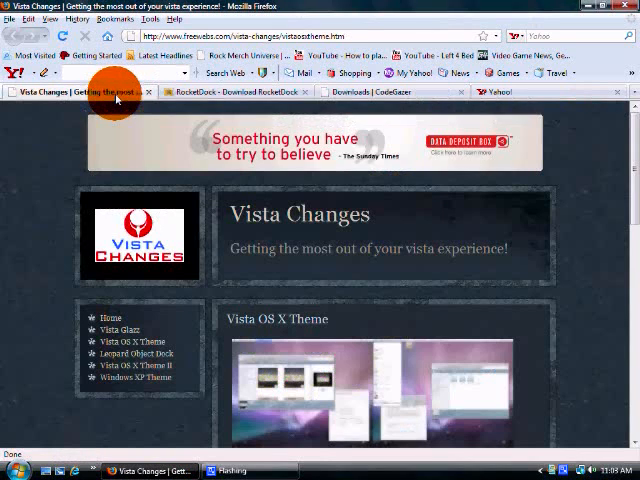
scroll("down", 3)
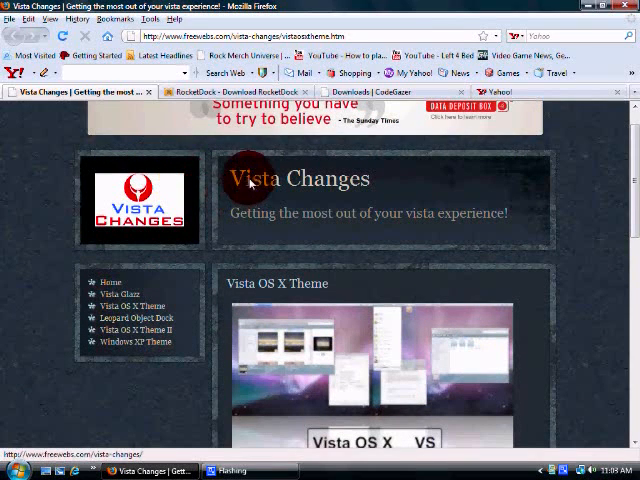
scroll("down", 3)
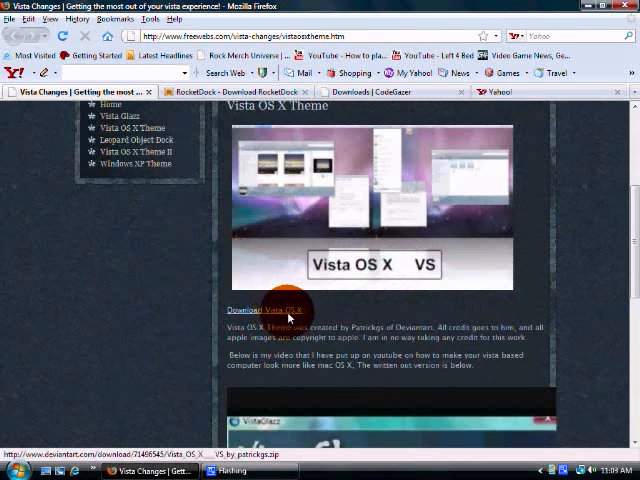
left_click(270, 310)
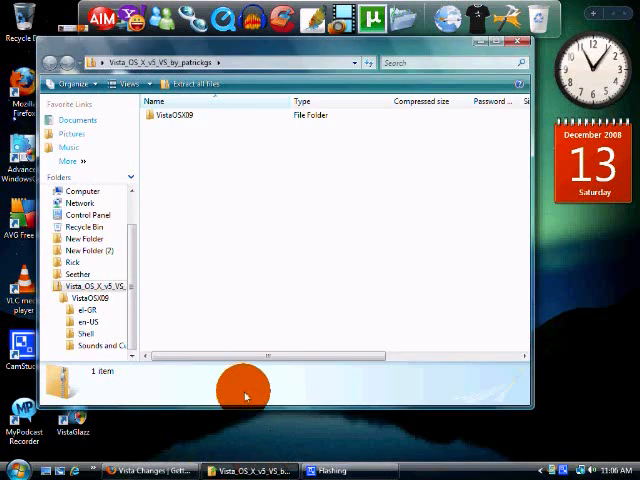
- Open the extracted VistaOSX09 folder, then browse to C:\Windows\Resources\Themes
left_click(175, 115)
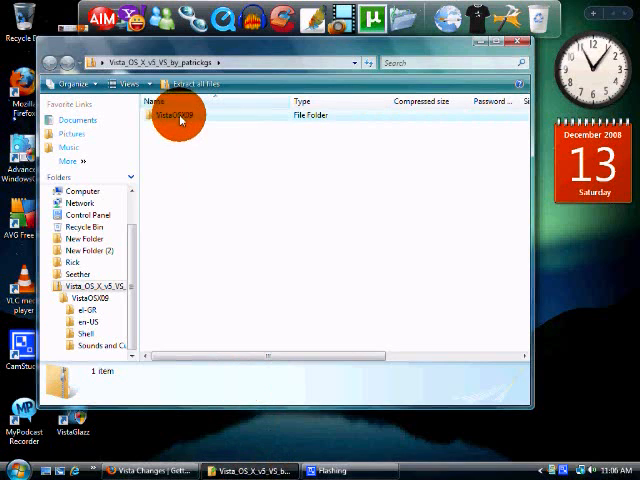
double_click(175, 112)
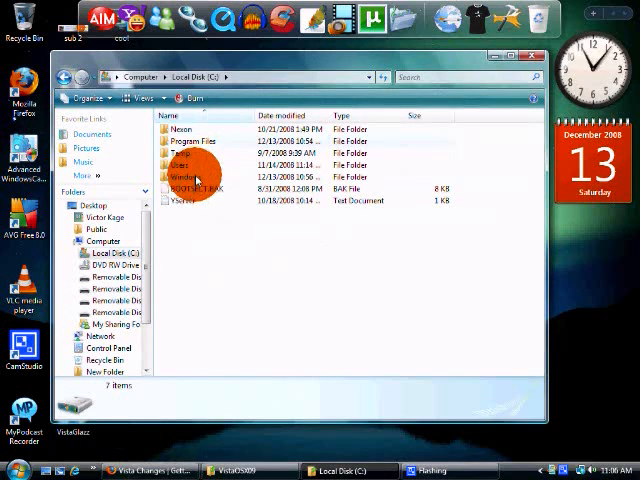
double_click(172, 175)
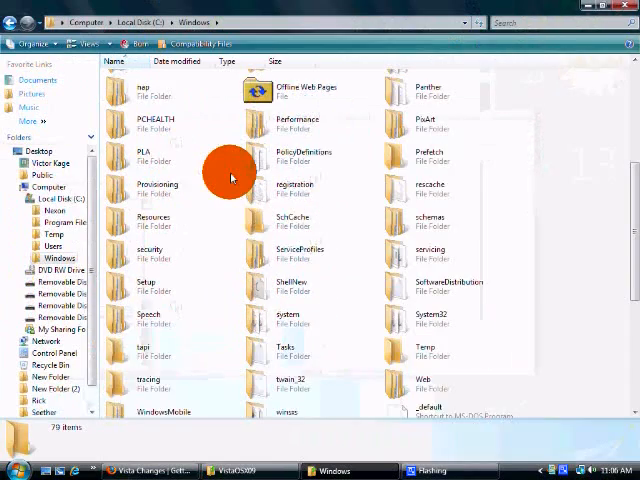
scroll("down", 3)
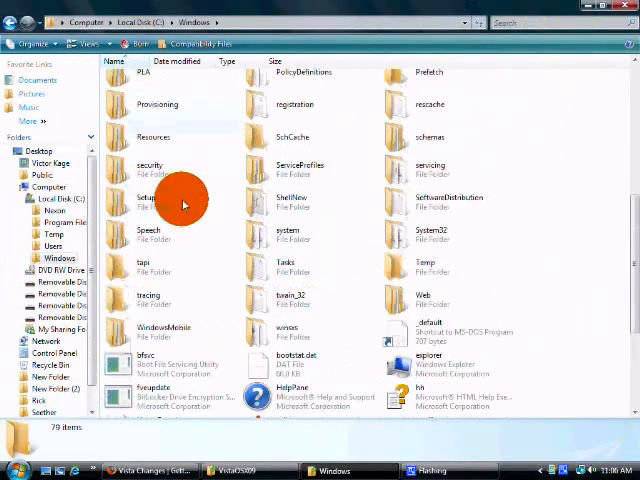
double_click(152, 137)
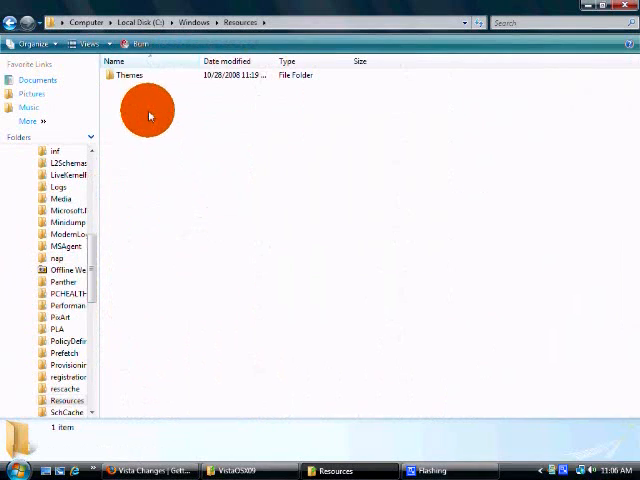
mouse_move(130, 75)
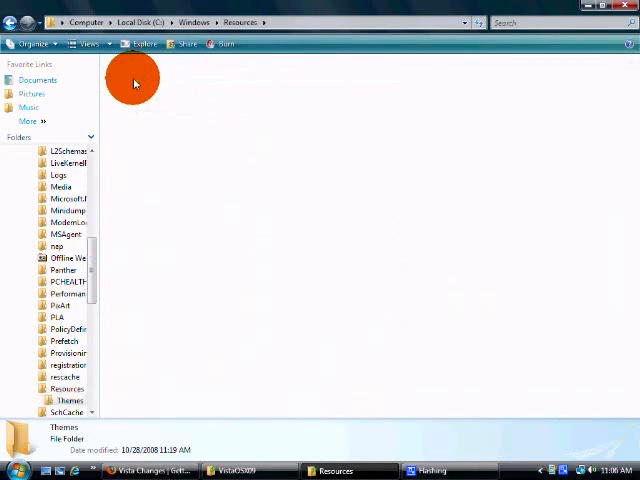
double_click(66, 377)
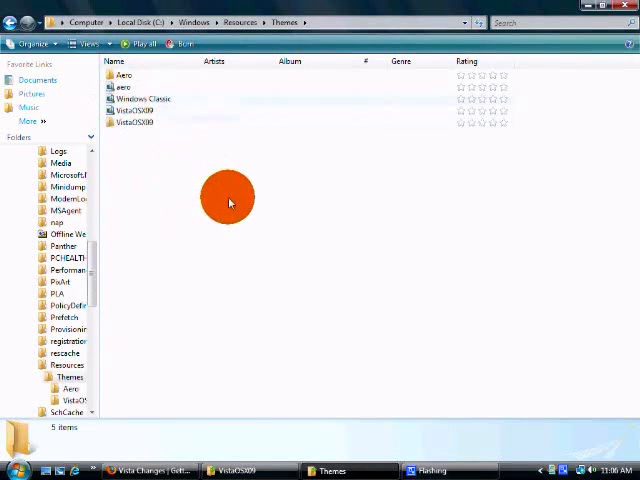
mouse_move(355, 440)
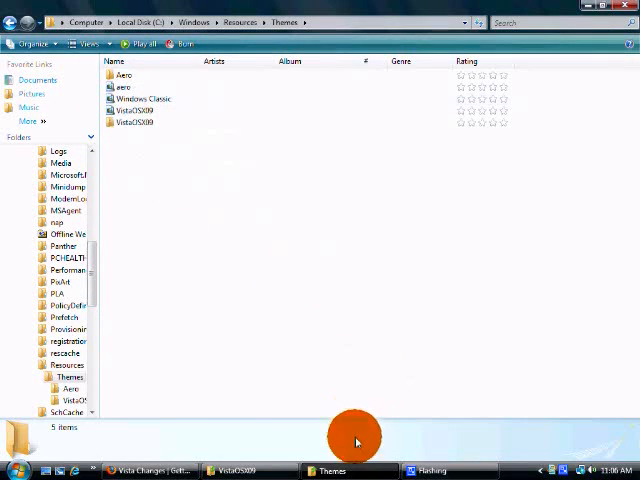
mouse_move(349, 470)
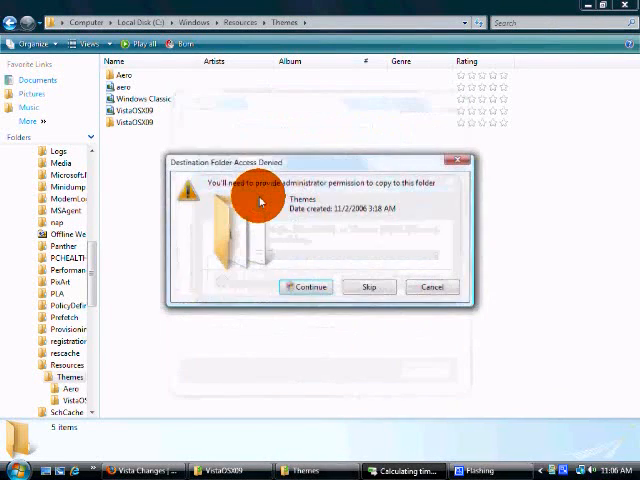
- Approve copying VistaOSX09 into Themes and open its visual style file
left_click(307, 287)
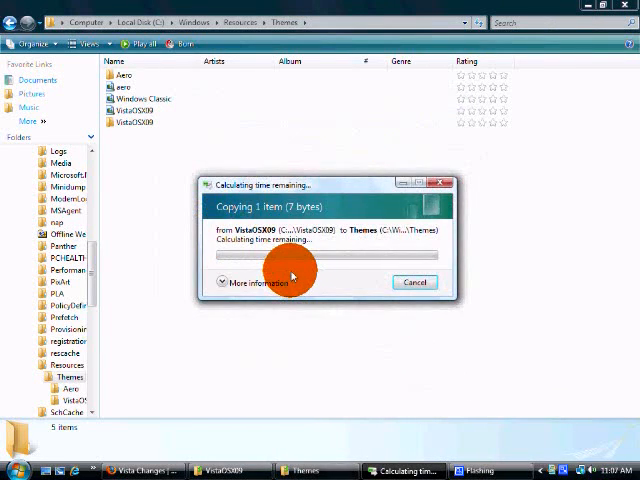
mouse_move(355, 260)
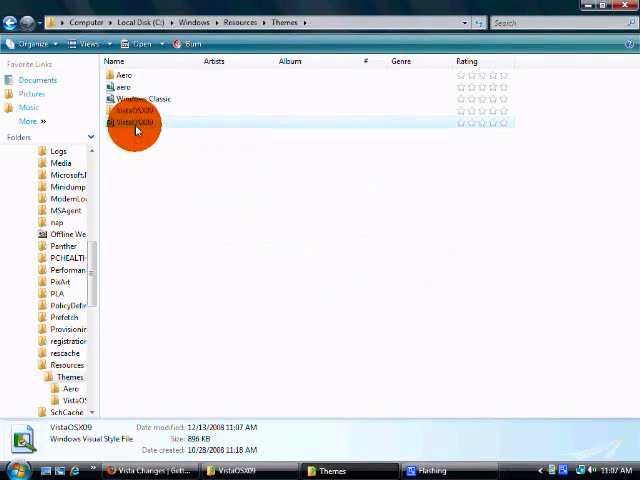
double_click(133, 122)
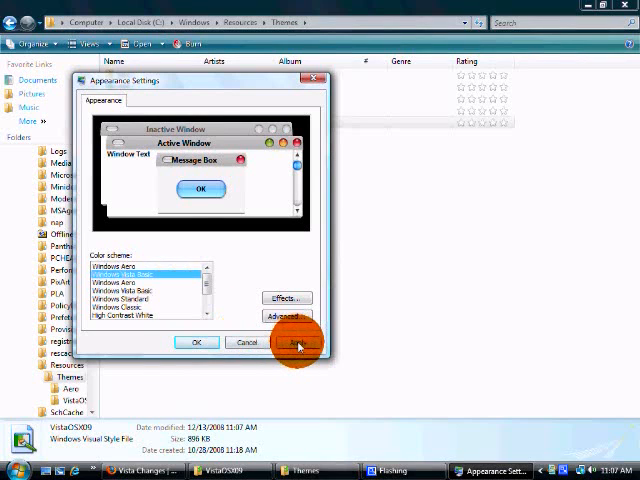
- Apply the VistaOSX09 visual style in Appearance Settings
left_click(298, 342)
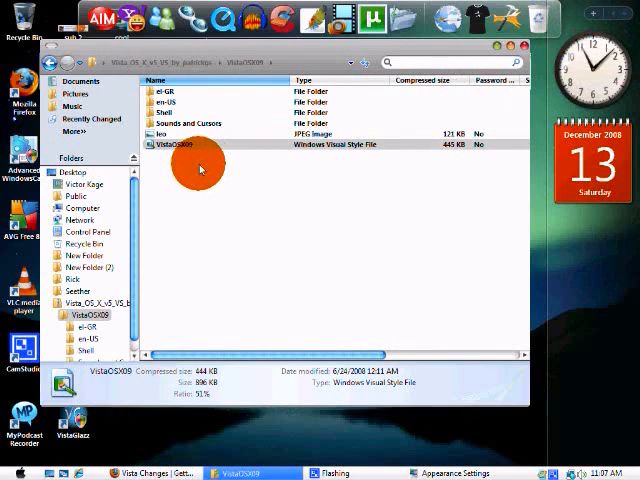
- Set the leo JPEG as desktop background and close Appearance Settings with OK
left_click(170, 132)
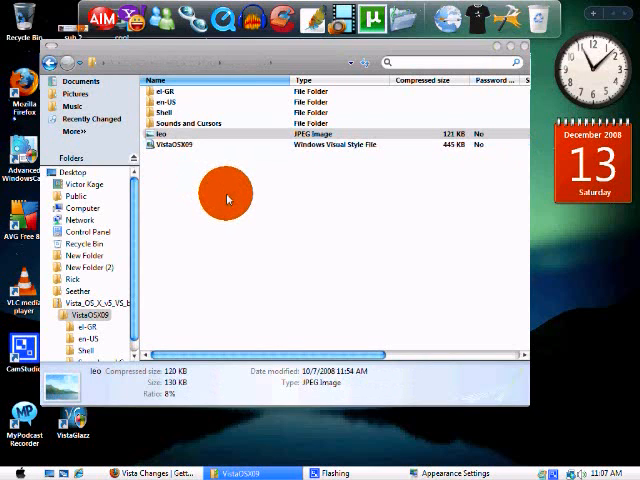
double_click(165, 132)
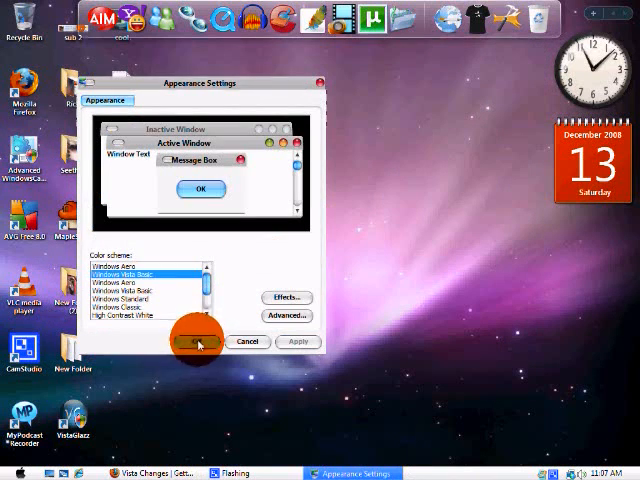
left_click(198, 341)
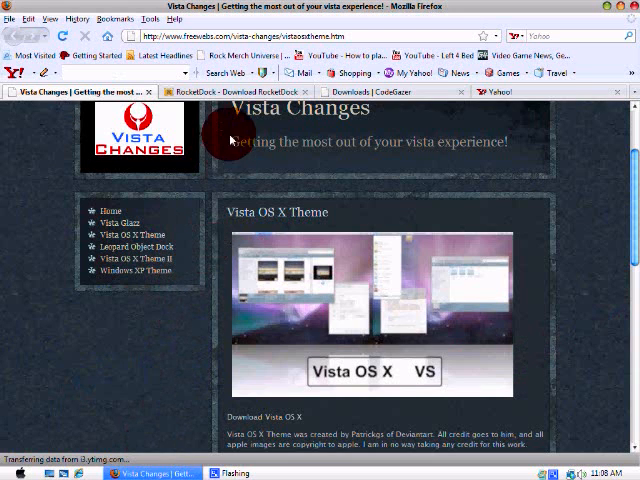
- Switch to the RocketDock download page showing version 1.3.5
left_click(215, 91)
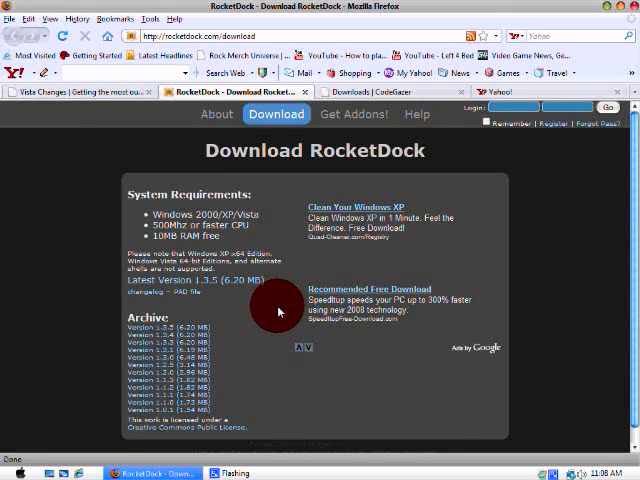
mouse_move(215, 328)
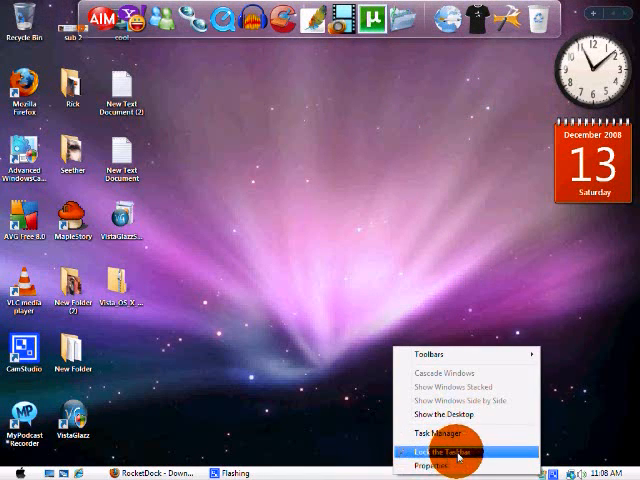
- Unlock and move the taskbar to the top, and set RocketDock's position to Bottom
left_click(455, 457)
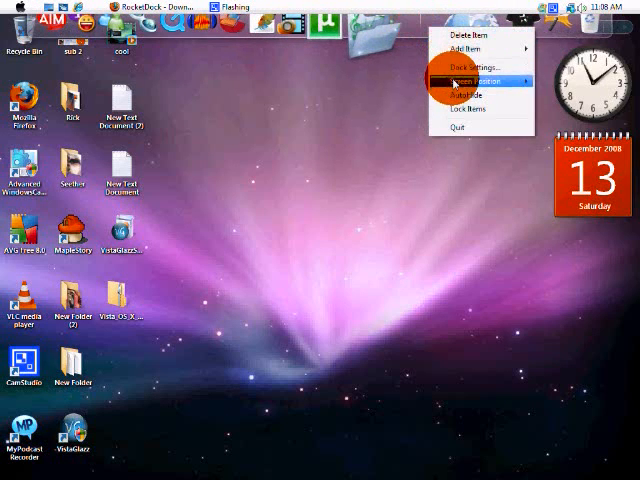
left_click(478, 81)
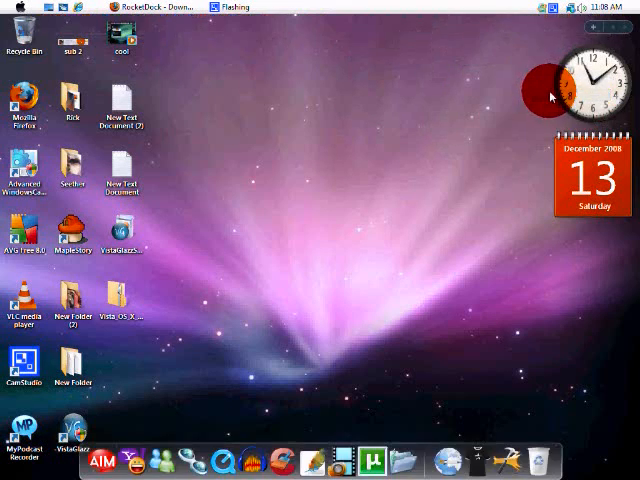